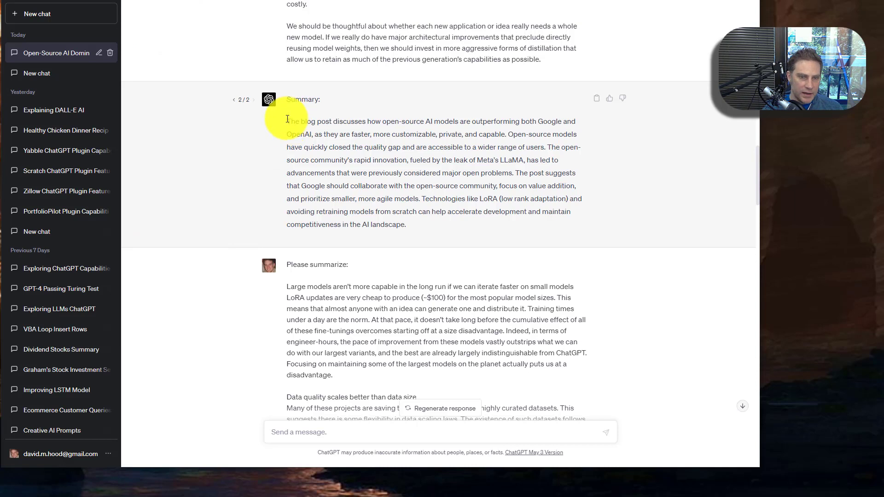
Scroll the ChatGPT conversation down to the numbered six-point memo summary.
left_click_drag(287, 119, 405, 224)
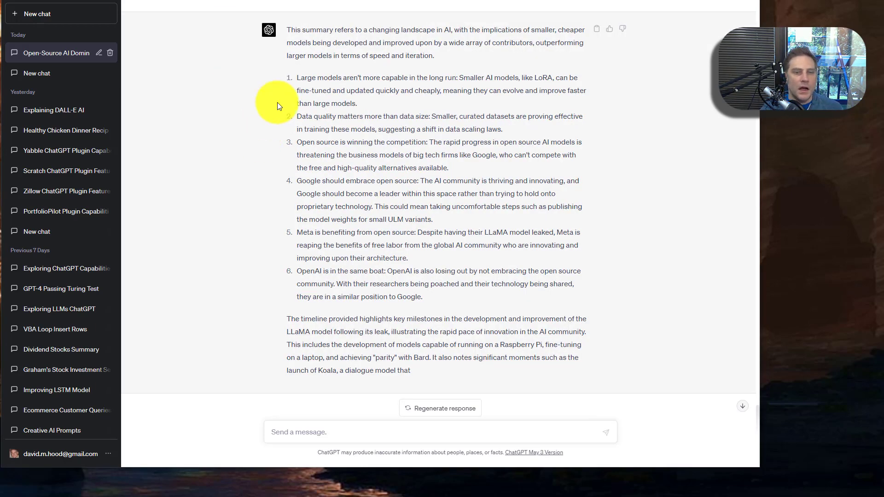
Select 'LLaMA' in summary point 5, then switch to the SemiAnalysis article tab.
left_click_drag(297, 77, 457, 77)
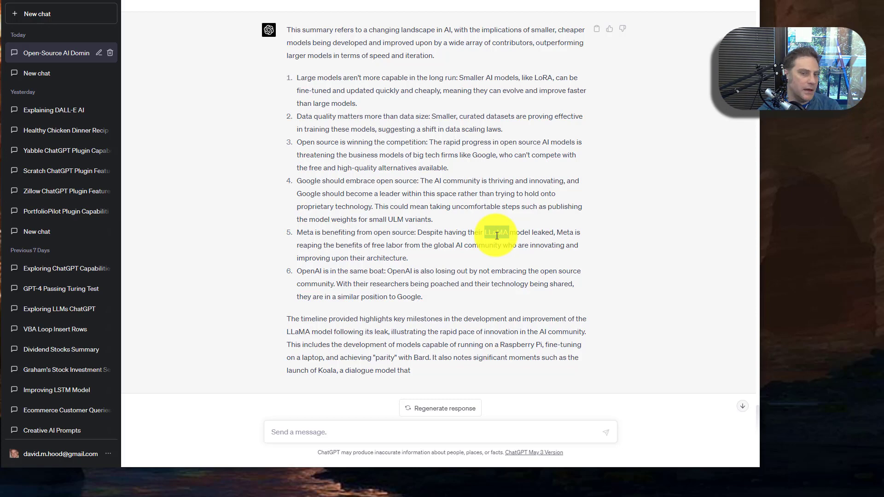
double_click(497, 232)
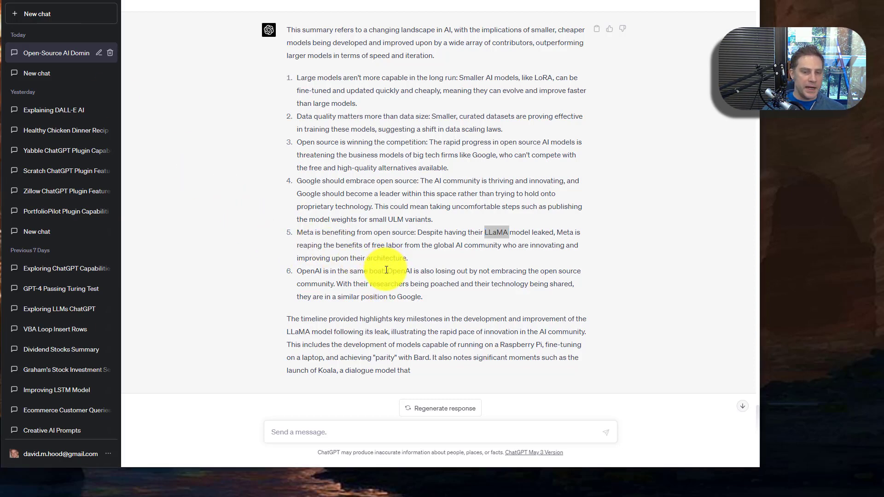
left_click_drag(297, 270, 385, 271)
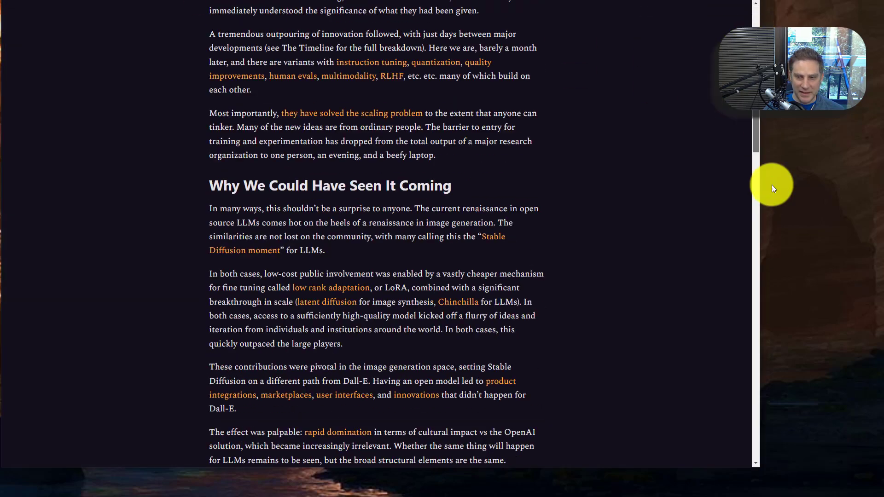
Read down the memo past 'Epilogue: What about OpenAI?' toward the Timeline.
scroll("down", 3)
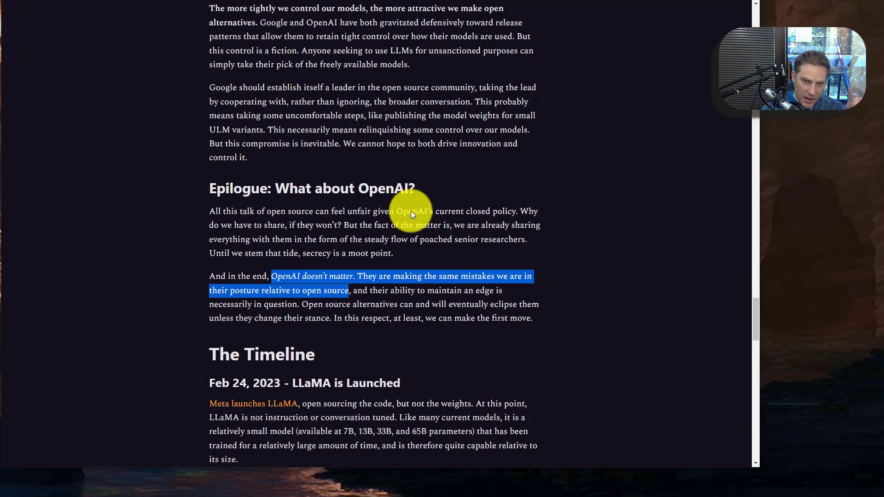
mouse_move(451, 296)
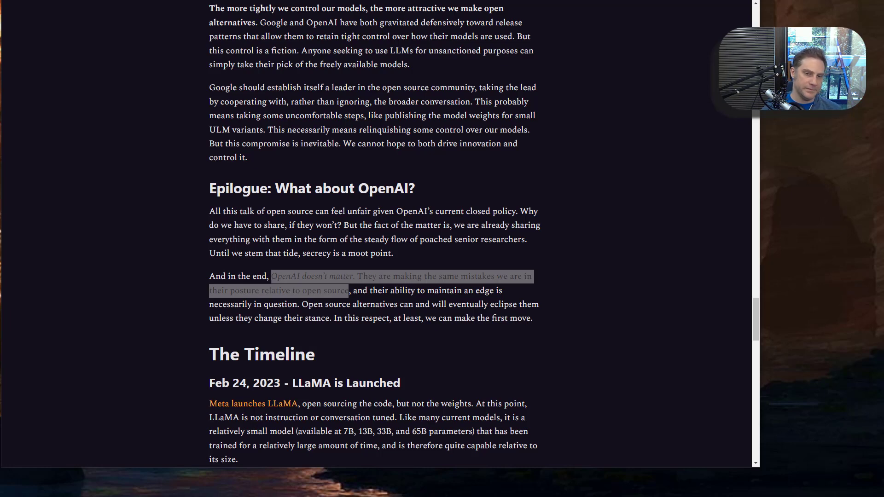
left_click(111, 195)
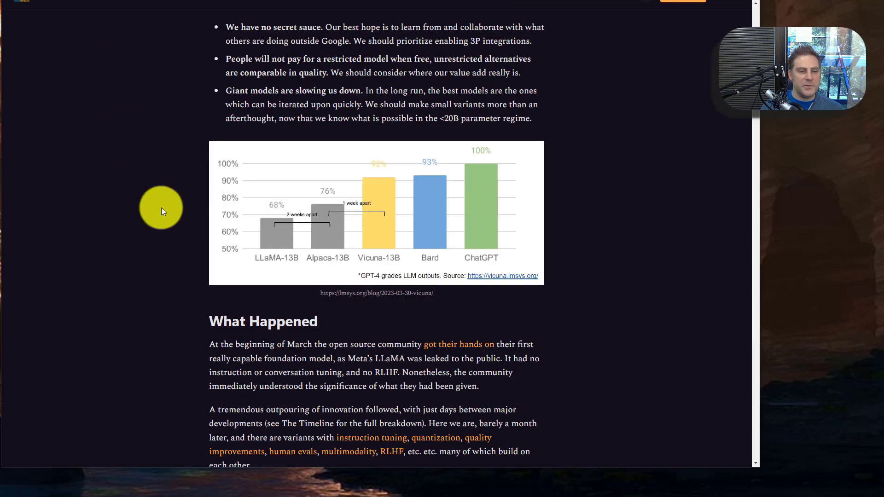
mouse_move(210, 226)
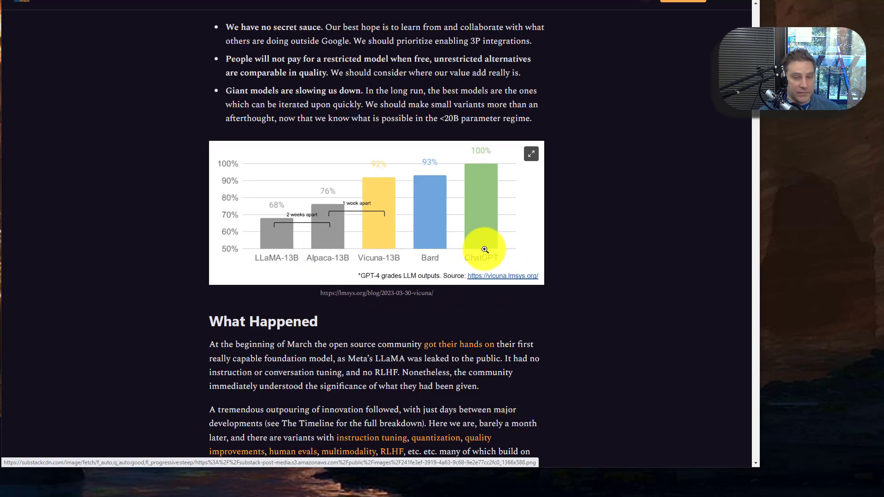
mouse_move(437, 224)
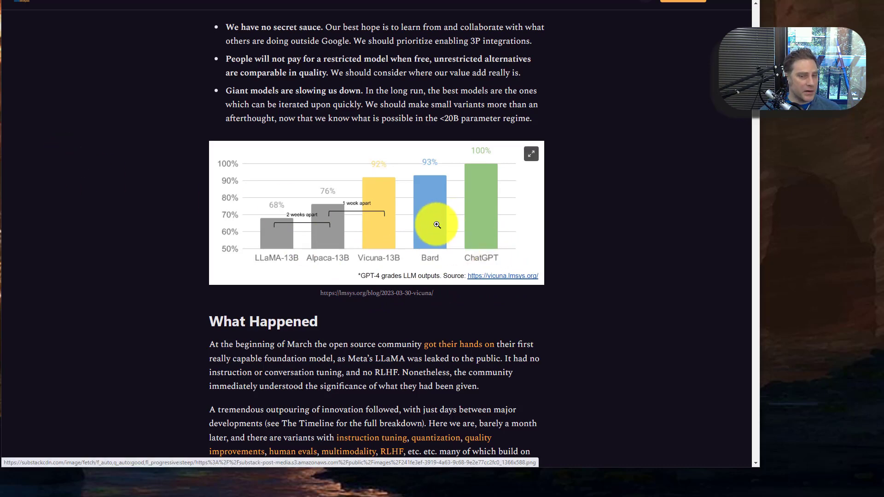
mouse_move(282, 241)
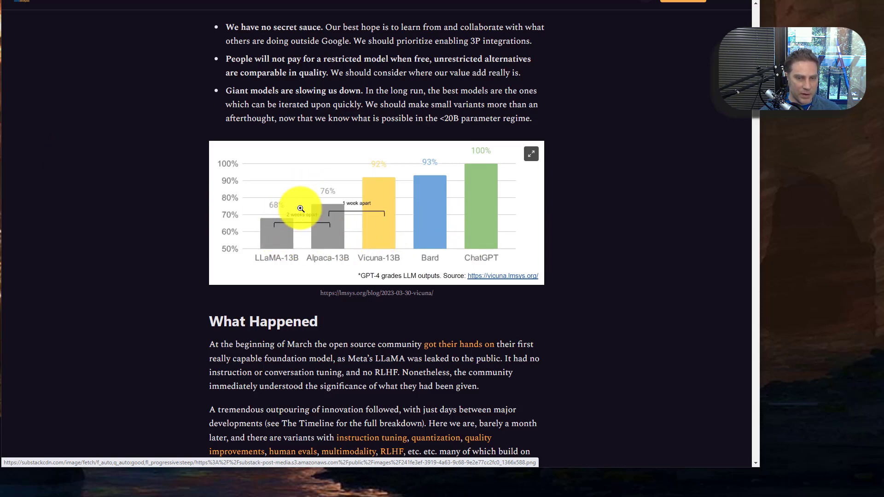
mouse_move(482, 181)
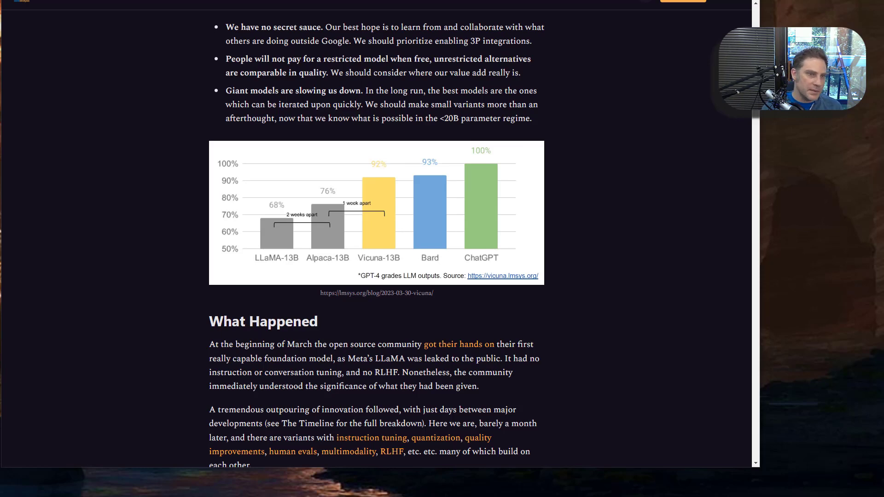
Look over the Vicuna benchmark chart while returning toward the article's top.
left_click(66, 126)
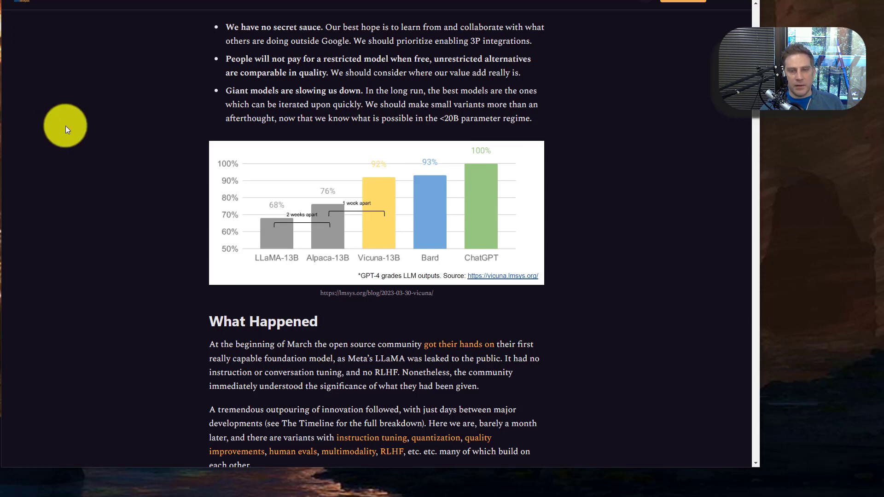
mouse_move(120, 121)
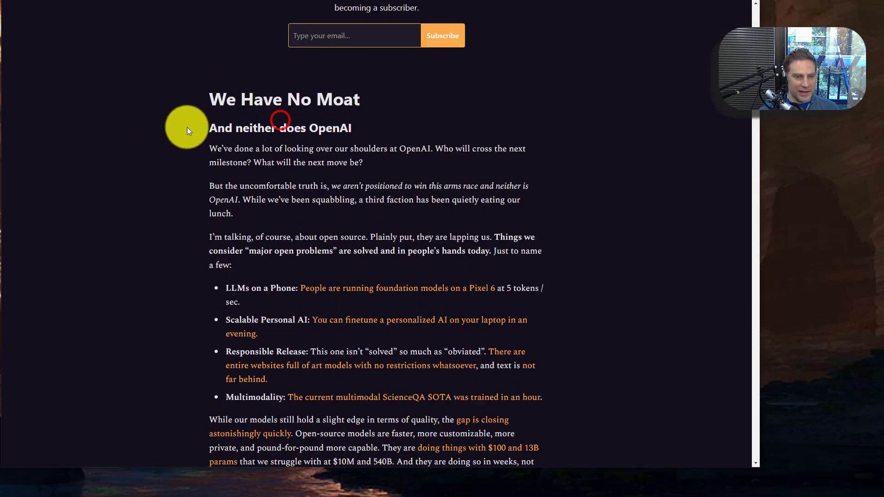
Highlight the 'And neither does OpenAI' subheading under 'We Have No Moat'.
double_click(279, 128)
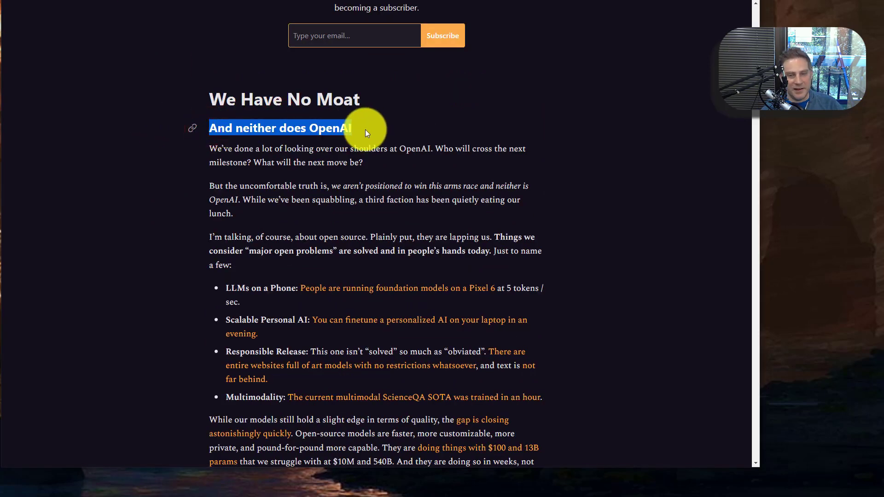
mouse_move(290, 133)
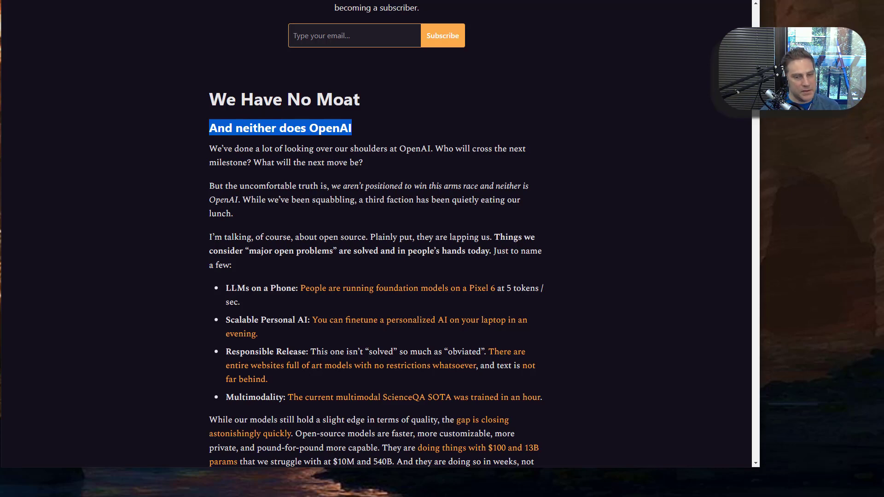
Read the Timeline from Feb 24, 2023 to the April 15 Open Assistant entry.
scroll("down", 3)
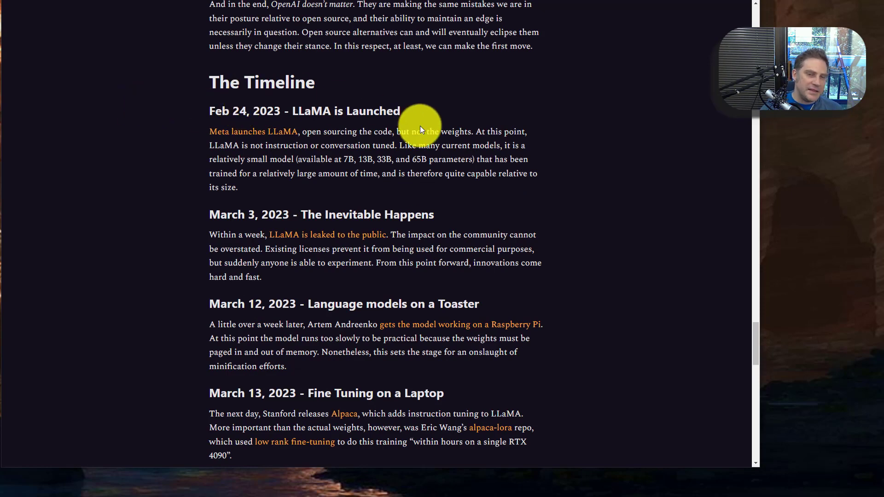
scroll("down", 3)
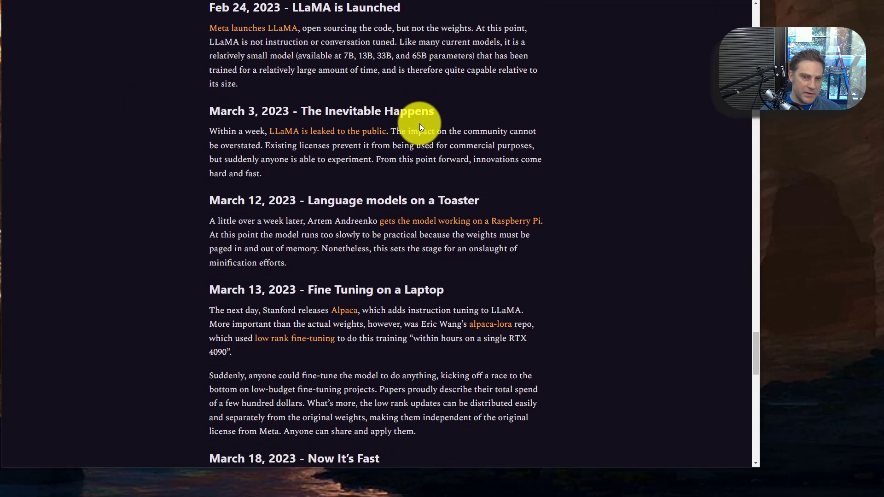
scroll("down", 3)
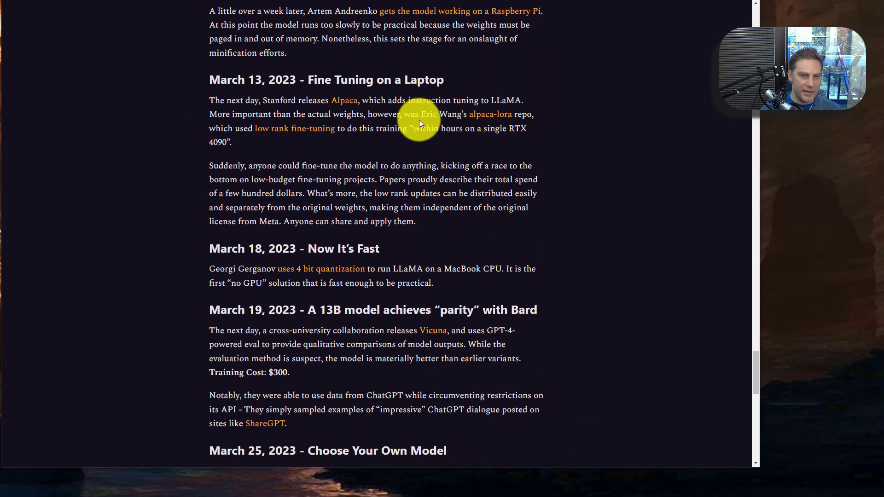
scroll("down", 3)
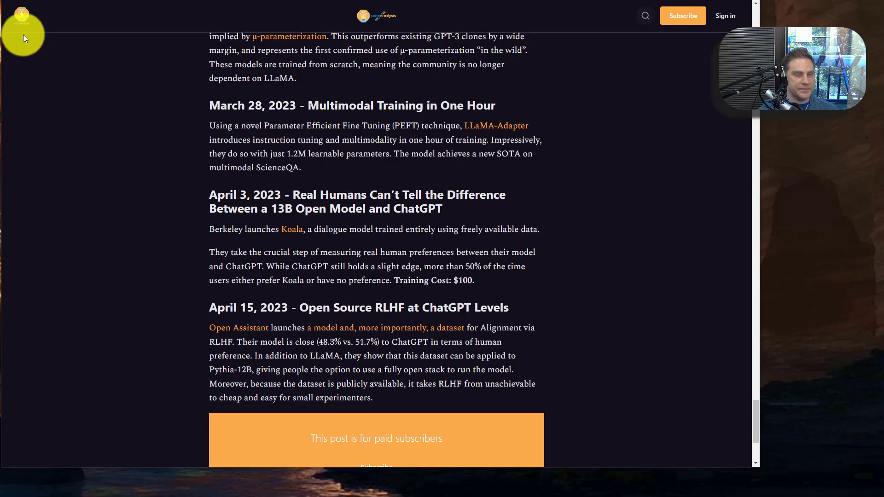
mouse_move(128, 258)
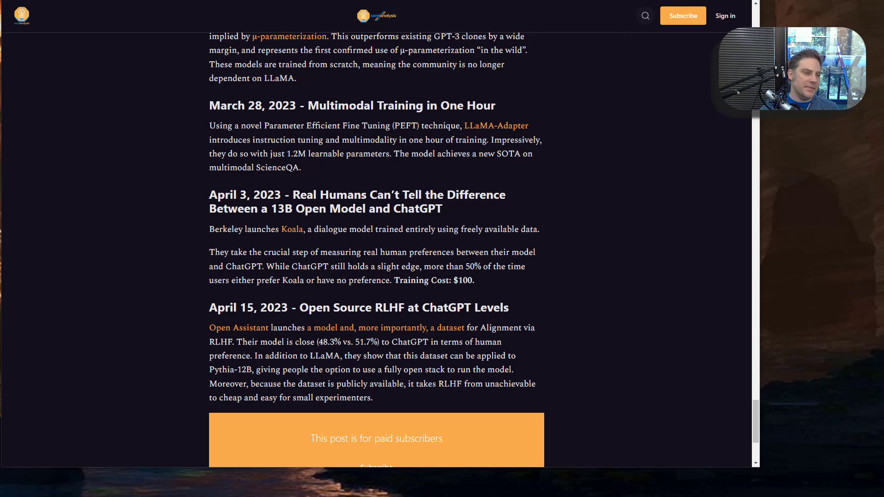
left_click(61, 126)
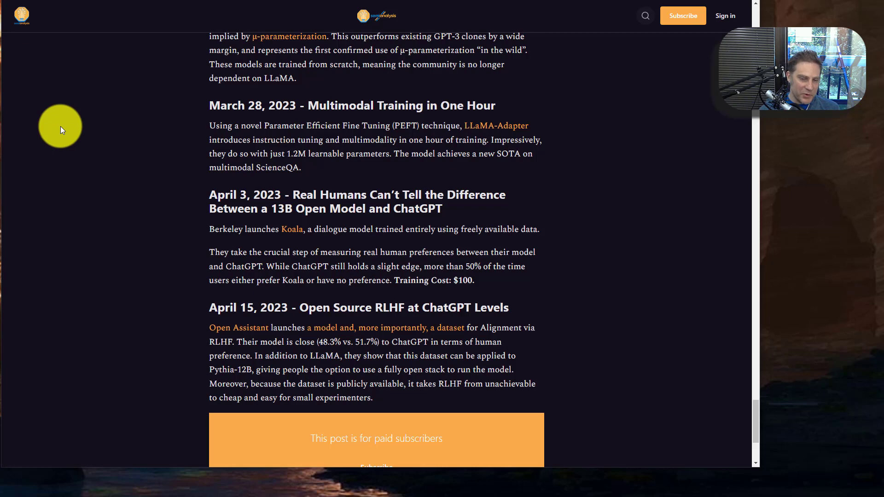